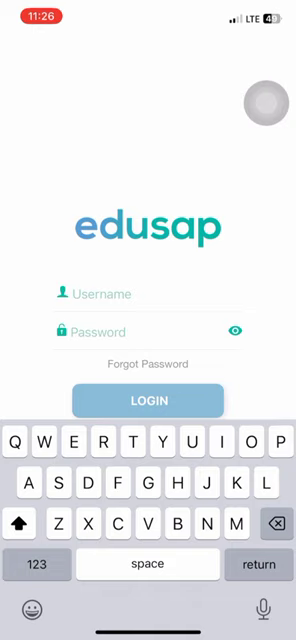
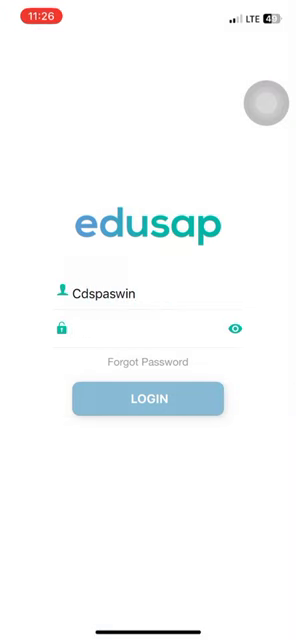
{"action": "left_click", "coordinate": [148, 398]}
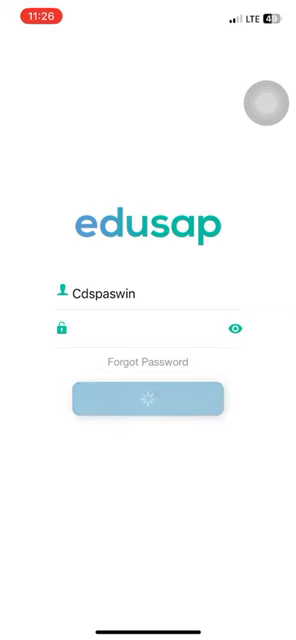
{"action": "left_click", "coordinate": [148, 400]}
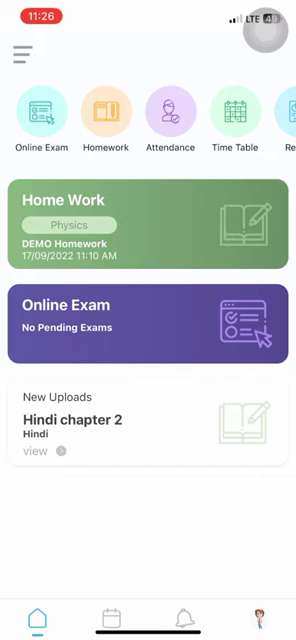
{"action": "scroll", "scroll_direction": "left", "scroll_amount": 3}
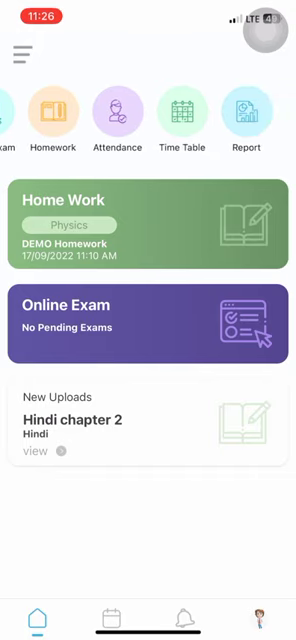
{"action": "scroll", "scroll_direction": "left", "scroll_amount": 3}
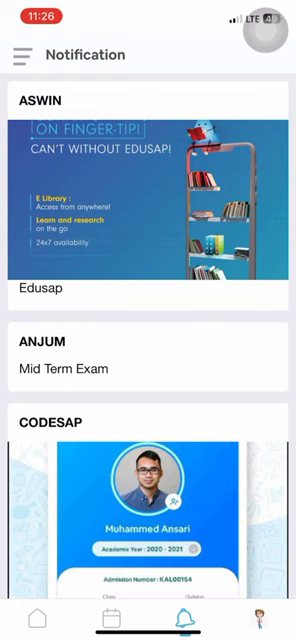
Step: Switch to the Notifications feed from the bell in the bottom navigation bar
{"action": "left_click", "coordinate": [265, 620]}
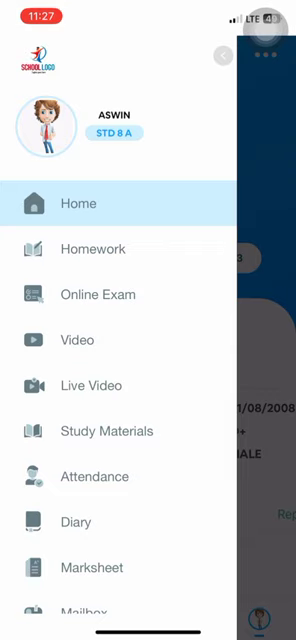
Step: Scroll the side drawer through every module entry, from Home to Fee Module and Feedback
{"action": "scroll", "scroll_direction": "up", "scroll_amount": 3}
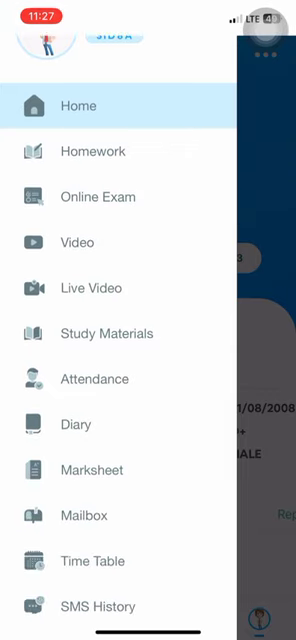
{"action": "scroll", "scroll_direction": "up", "scroll_amount": 3}
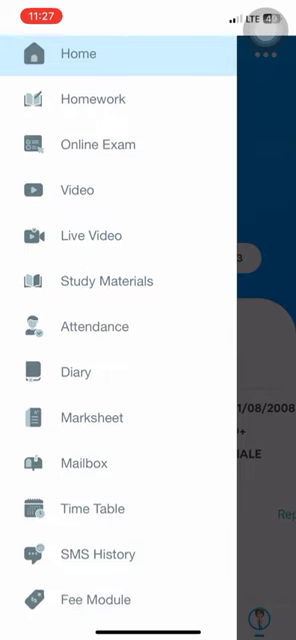
{"action": "scroll", "scroll_direction": "up", "scroll_amount": 3}
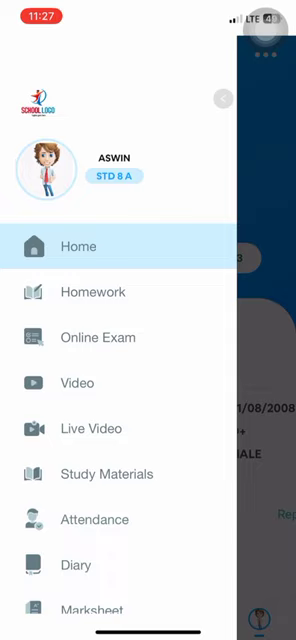
{"action": "scroll", "scroll_direction": "up", "scroll_amount": 3}
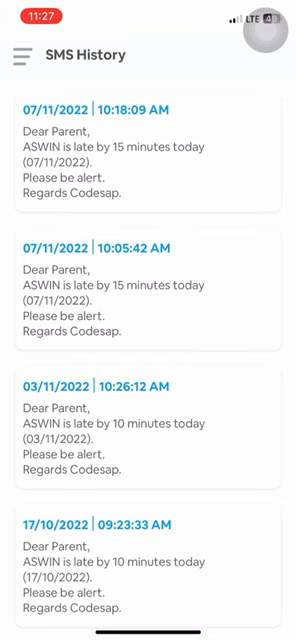
Step: Review the SMS late-arrival alerts and the 2022–2023 fee balance, then go to Time Table
{"action": "left_click", "coordinate": [20, 54]}
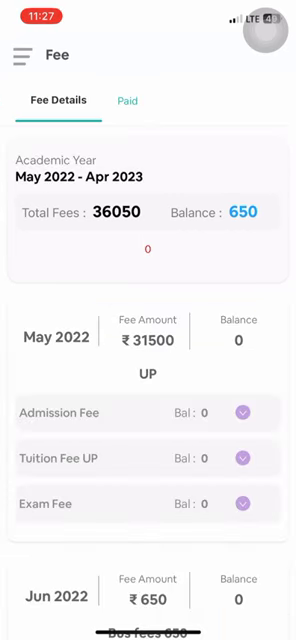
{"action": "left_click", "coordinate": [20, 55]}
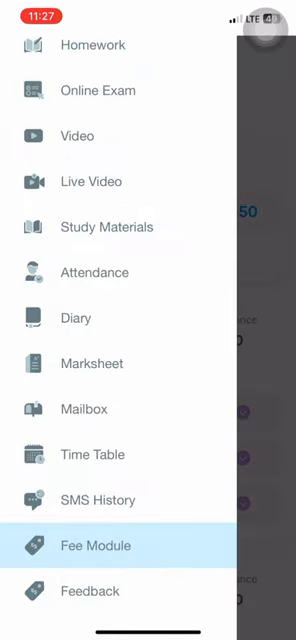
{"action": "left_click", "coordinate": [94, 454]}
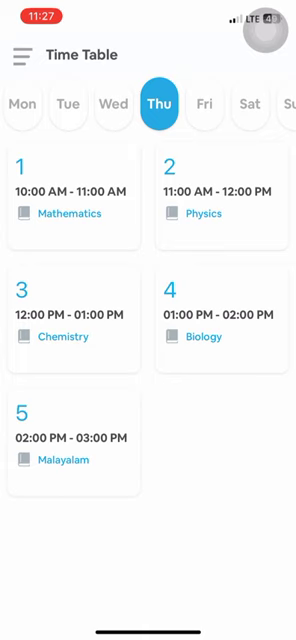
Step: View Thursday's five-period timetable, then check the received messages in Mailbox
{"action": "left_click", "coordinate": [22, 55]}
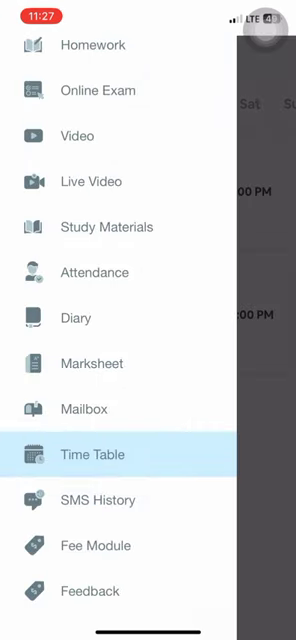
{"action": "left_click", "coordinate": [84, 408]}
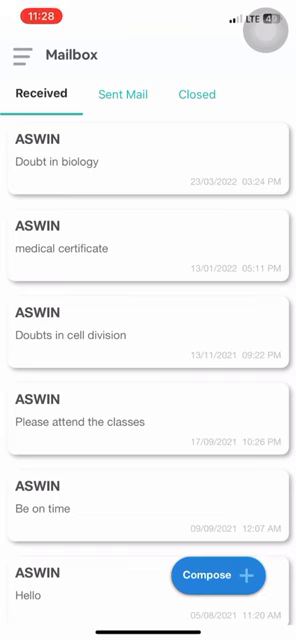
{"action": "left_click", "coordinate": [22, 53]}
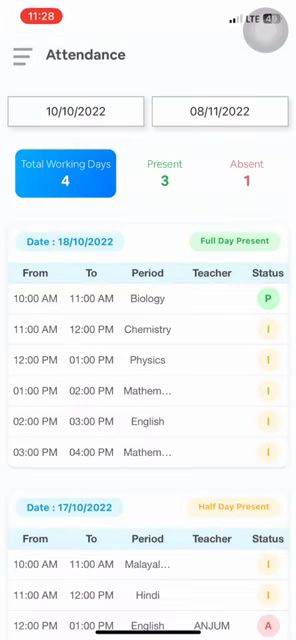
Step: Scroll the October–November 2022 attendance records, then check the empty Diary
{"action": "scroll", "scroll_direction": "down", "scroll_amount": 3}
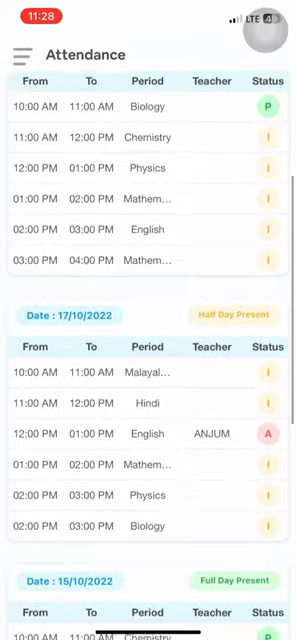
{"action": "left_click", "coordinate": [20, 52]}
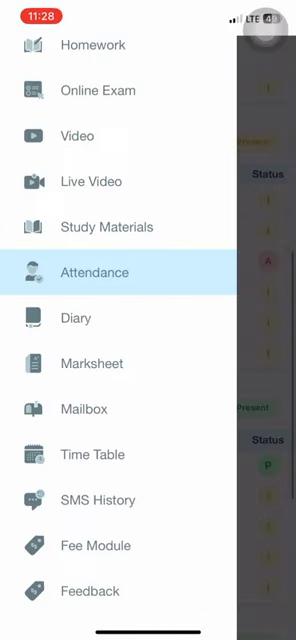
{"action": "left_click", "coordinate": [75, 318]}
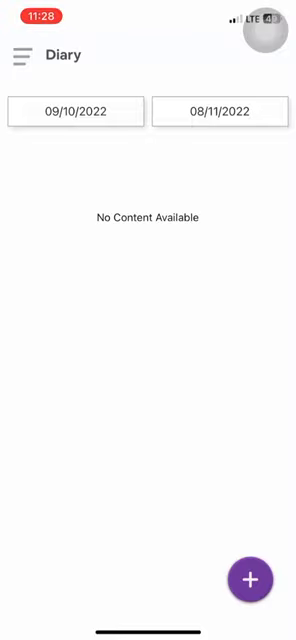
{"action": "left_click", "coordinate": [20, 55]}
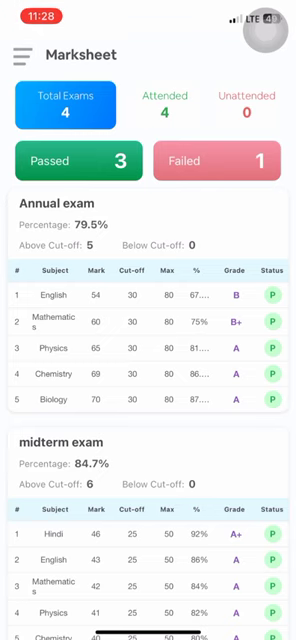
Step: Review per-exam marks, including the failed Hindi weekly exam and Periodic Exam -1 at 80.2%
{"action": "scroll", "scroll_direction": "down", "scroll_amount": 3}
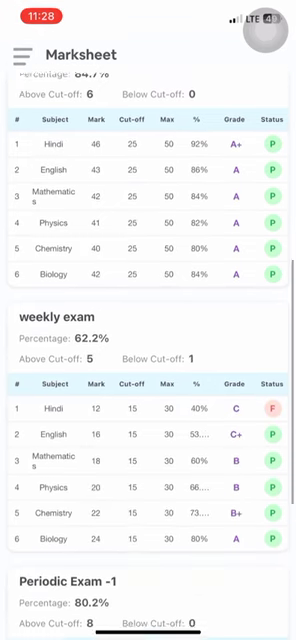
{"action": "scroll", "scroll_direction": "up", "scroll_amount": 3}
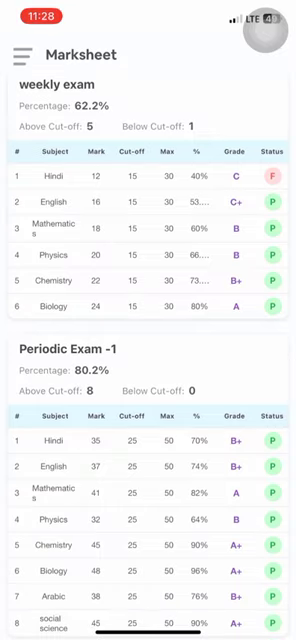
{"action": "scroll", "scroll_direction": "up", "scroll_amount": 3}
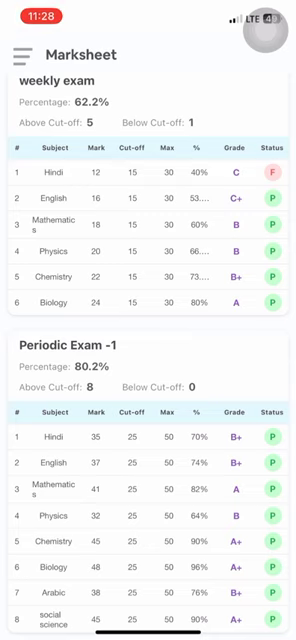
{"action": "scroll", "scroll_direction": "up", "scroll_amount": 3}
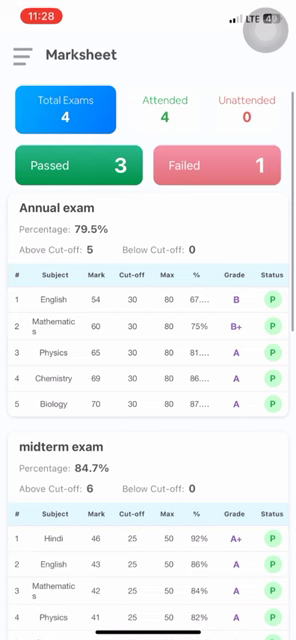
{"action": "scroll", "scroll_direction": "down", "scroll_amount": 3}
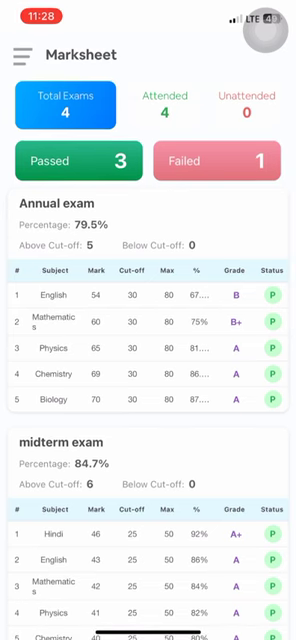
{"action": "left_click", "coordinate": [20, 54]}
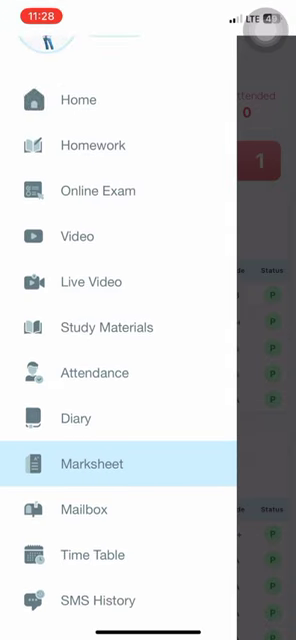
Step: Browse the live Video Streaming sessions, then reach Video Tutorials like Chlorophyll and Tenses
{"action": "scroll", "scroll_direction": "down", "scroll_amount": 3}
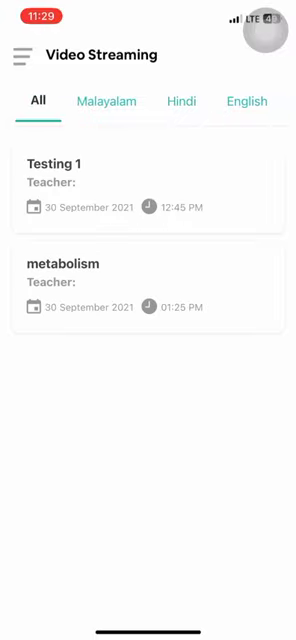
{"action": "left_click", "coordinate": [22, 54]}
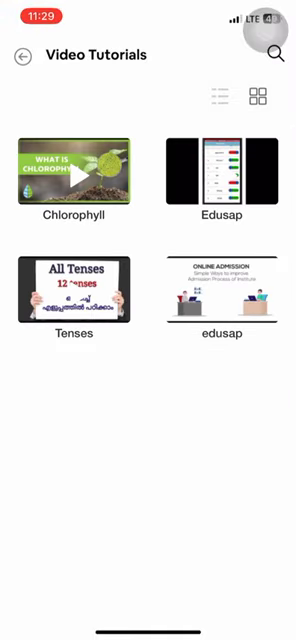
Step: Go to the Homework page listing DEMO Homework and Square Roots assignments
{"action": "left_click", "coordinate": [22, 54]}
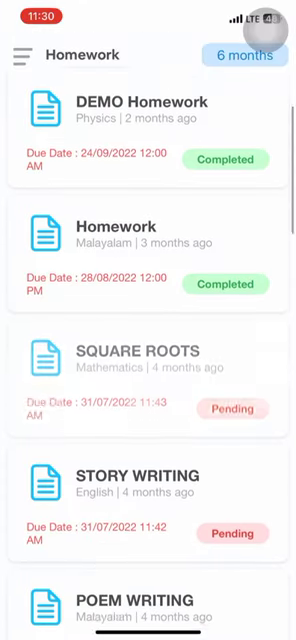
Step: Scroll through the homework assignments and open the Poem Writing message thread
{"action": "scroll", "scroll_direction": "down", "scroll_amount": 3}
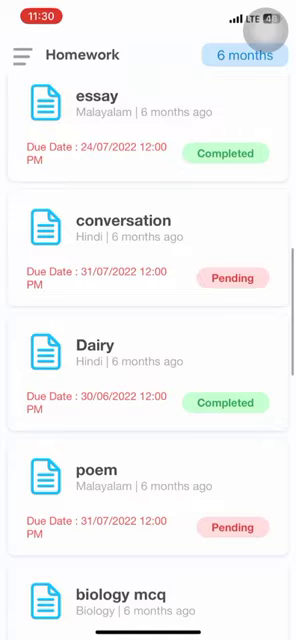
{"action": "scroll", "scroll_direction": "down", "scroll_amount": 3}
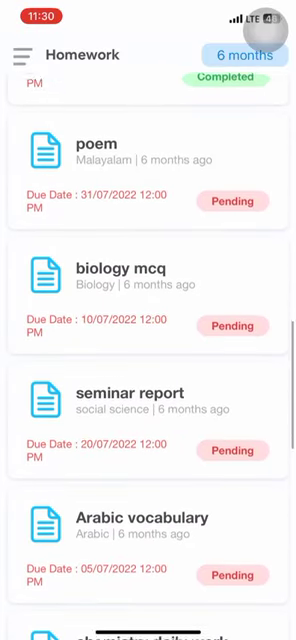
{"action": "scroll", "scroll_direction": "up", "scroll_amount": 3}
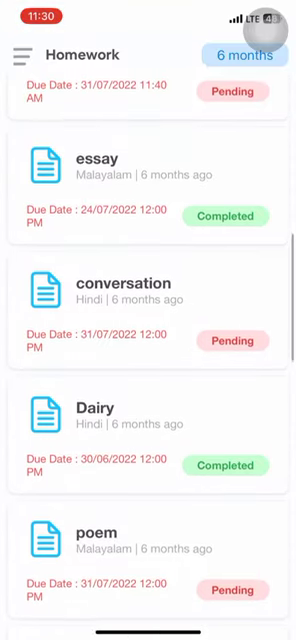
{"action": "scroll", "scroll_direction": "up", "scroll_amount": 3}
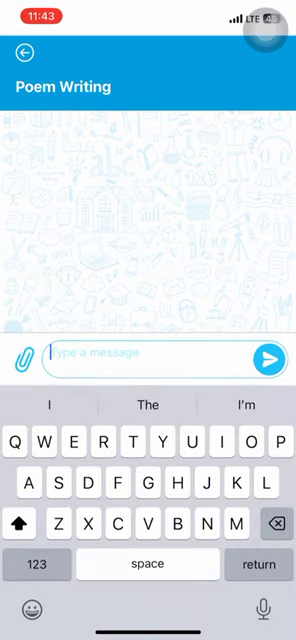
Step: Go back from Poem Writing to the Homework list with DEMO Homework and Story Writing
{"action": "left_click", "coordinate": [20, 357]}
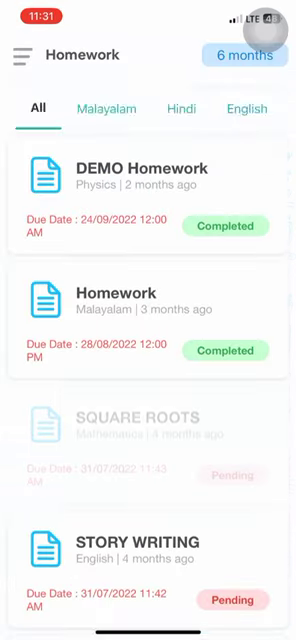
Step: Scroll the Homework list and view an assignment's attached Hindi chapter PDF
{"action": "scroll", "scroll_direction": "down", "scroll_amount": 3}
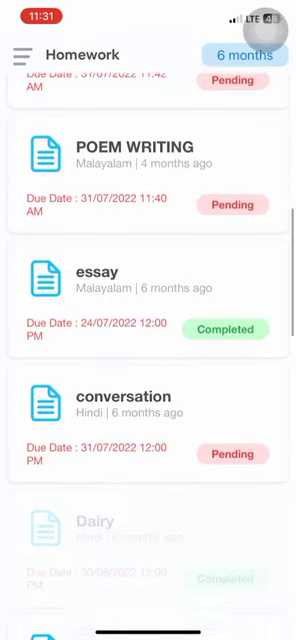
{"action": "scroll", "scroll_direction": "down", "scroll_amount": 3}
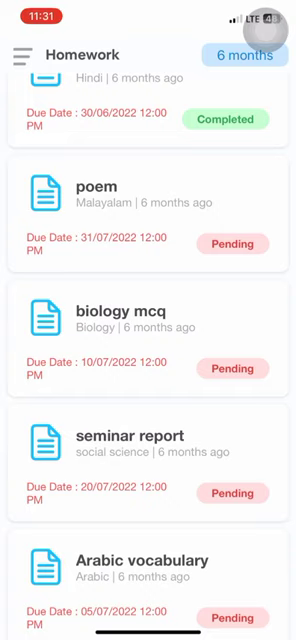
{"action": "left_click", "coordinate": [22, 55]}
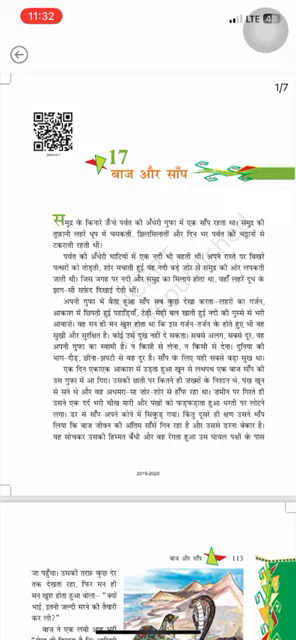
{"action": "scroll", "scroll_direction": "down", "scroll_amount": 3}
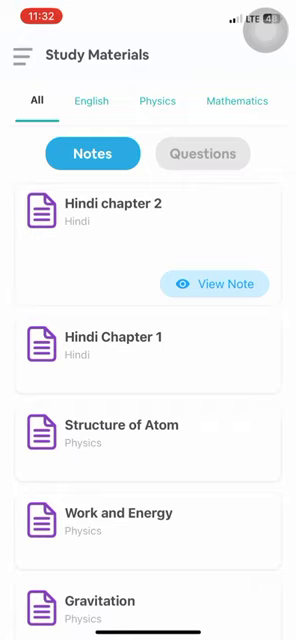
Step: Leave the chapter PDF to browse Hindi and Physics notes, then reach Online Exam
{"action": "left_click", "coordinate": [20, 54]}
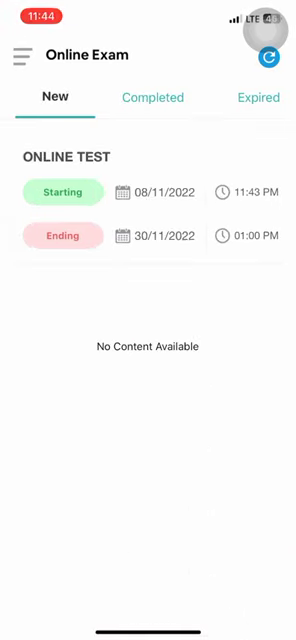
Step: Start the online test, skip to question 3, and answer May instead of Must
{"action": "left_click", "coordinate": [148, 193]}
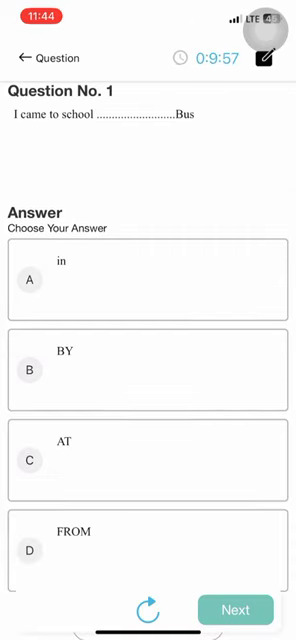
{"action": "left_click", "coordinate": [235, 609]}
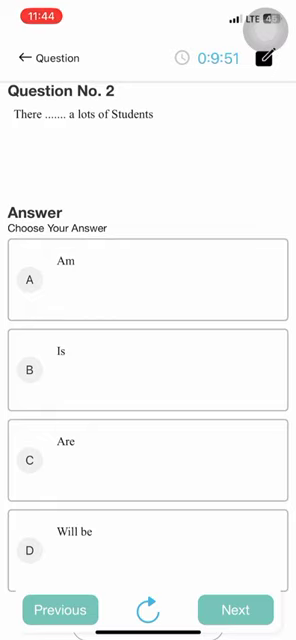
{"action": "left_click", "coordinate": [236, 609]}
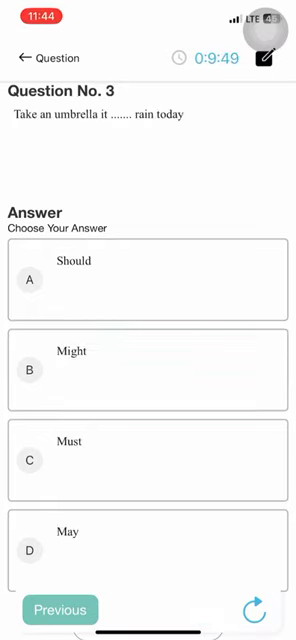
{"action": "left_click", "coordinate": [148, 462]}
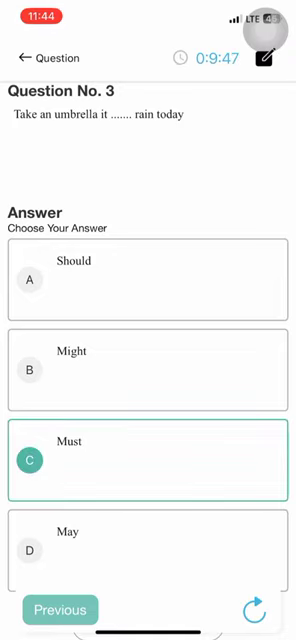
{"action": "left_click", "coordinate": [148, 559]}
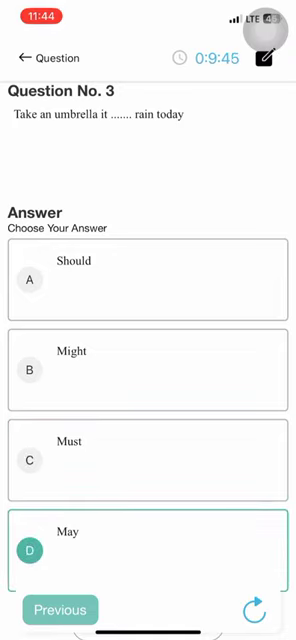